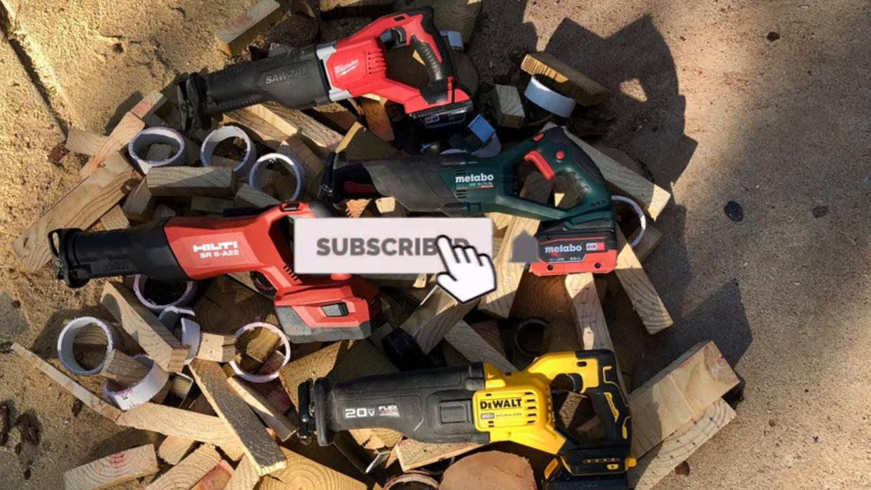
left_click(401, 249)
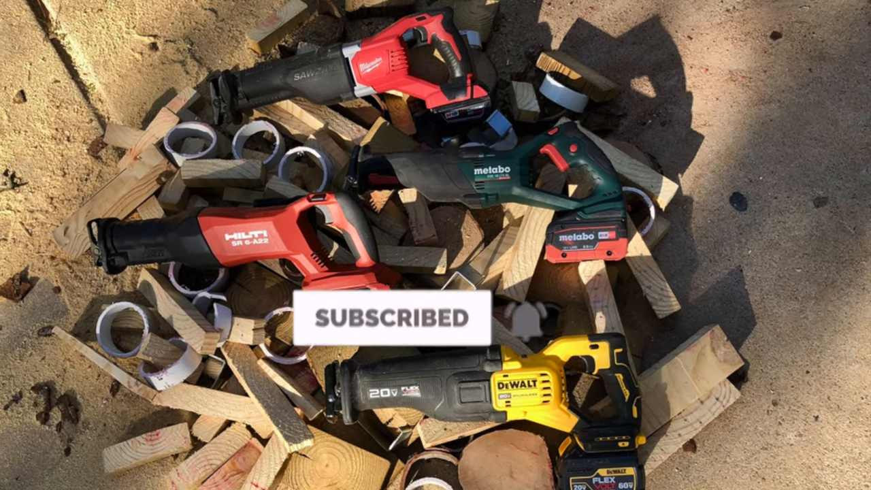